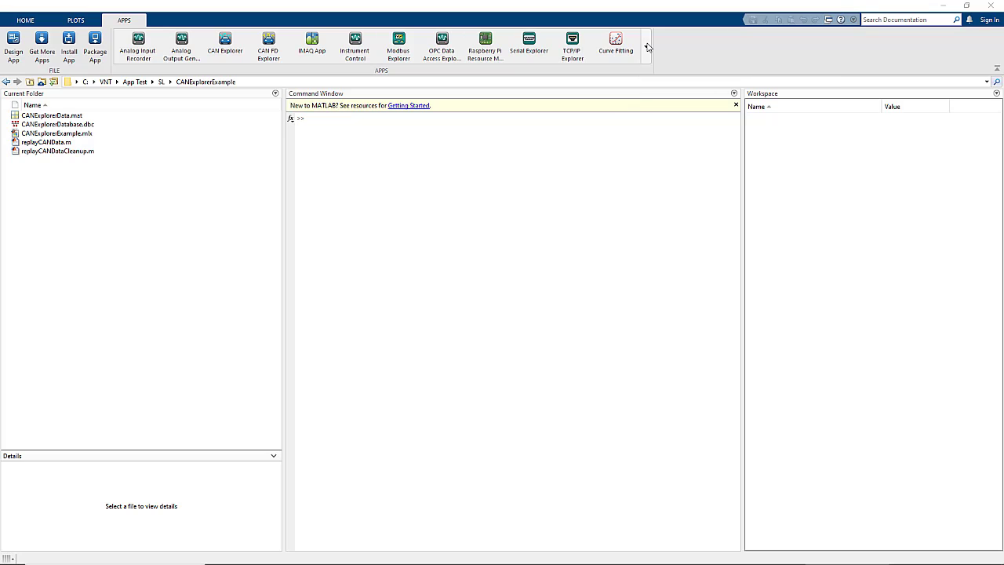
Expand the full apps gallery to reach CAN Explorer under Test and Measurement.
left_click(646, 44)
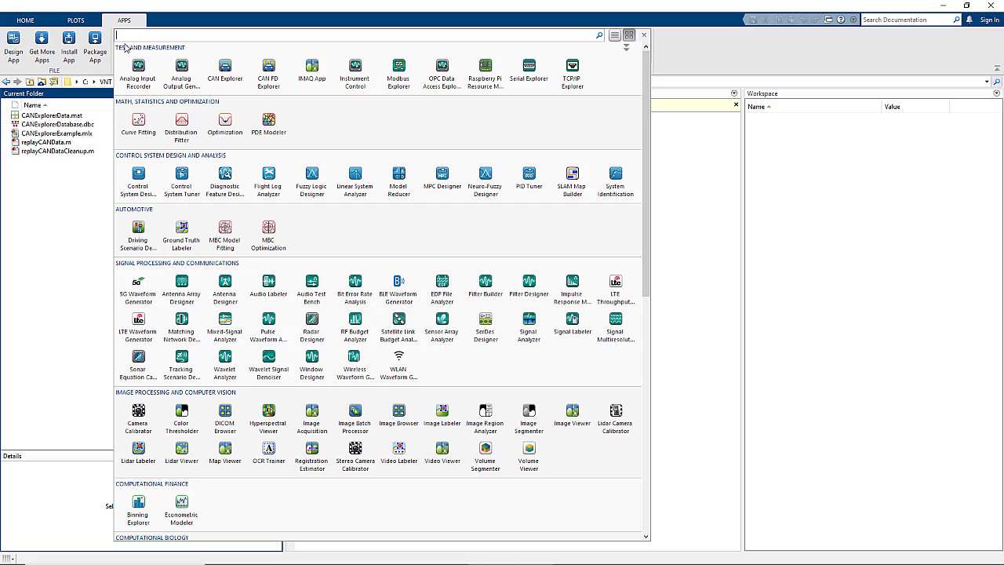
mouse_move(226, 70)
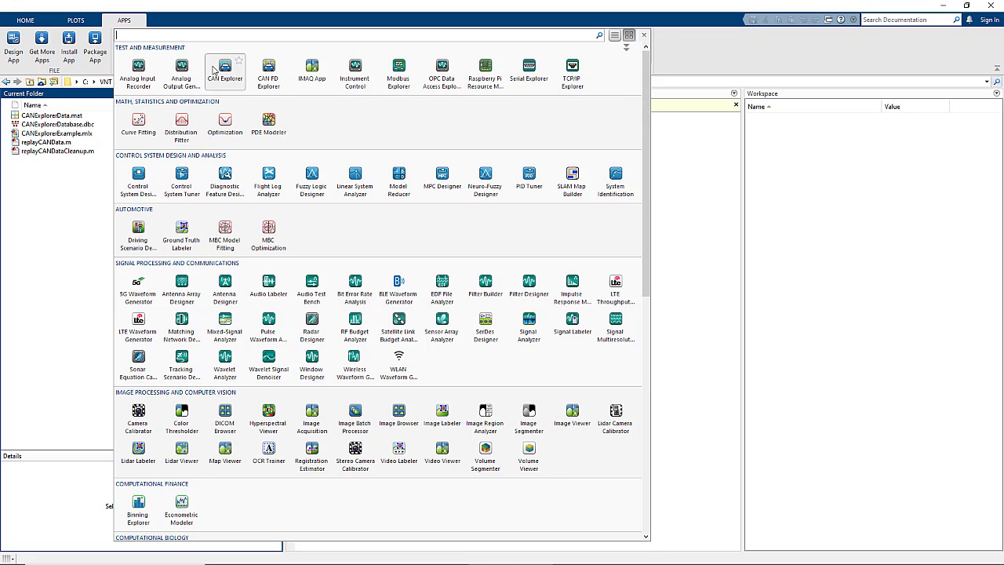
mouse_move(528, 76)
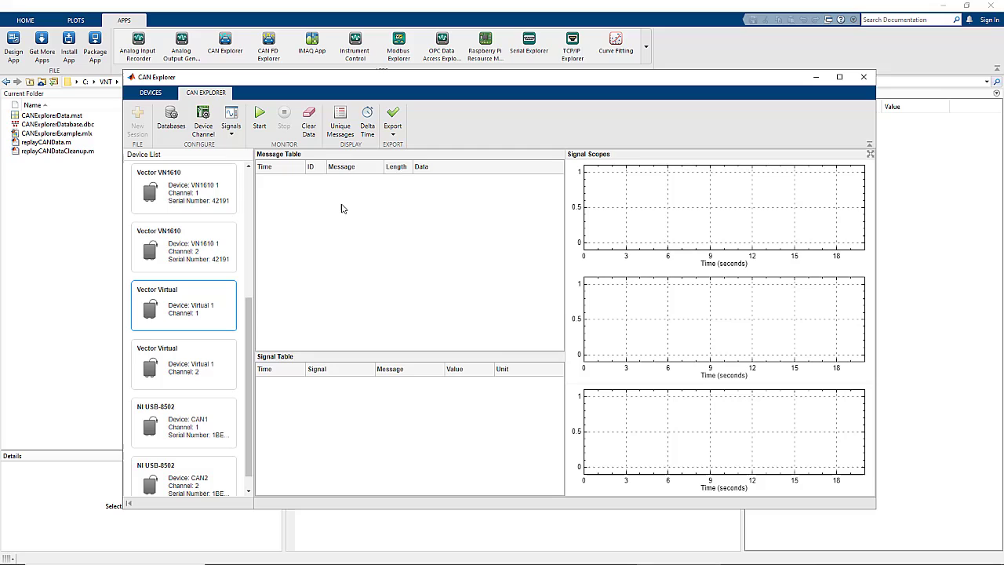
mouse_move(329, 270)
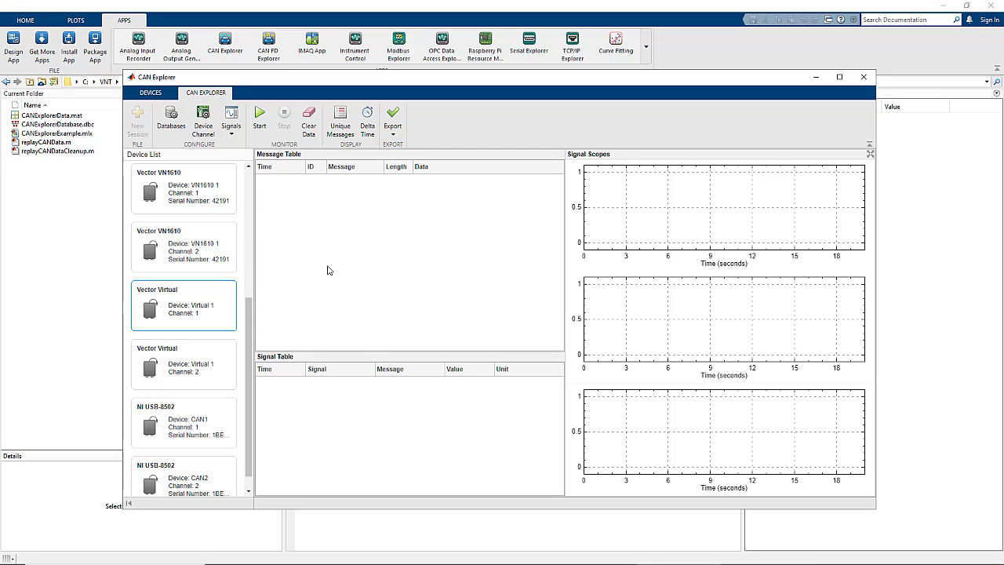
mouse_move(137, 300)
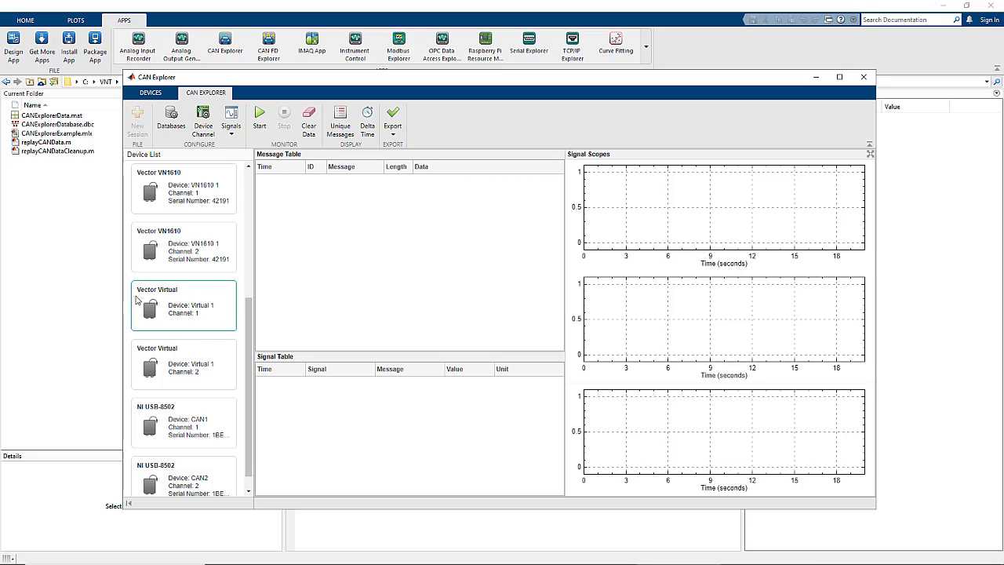
mouse_move(295, 251)
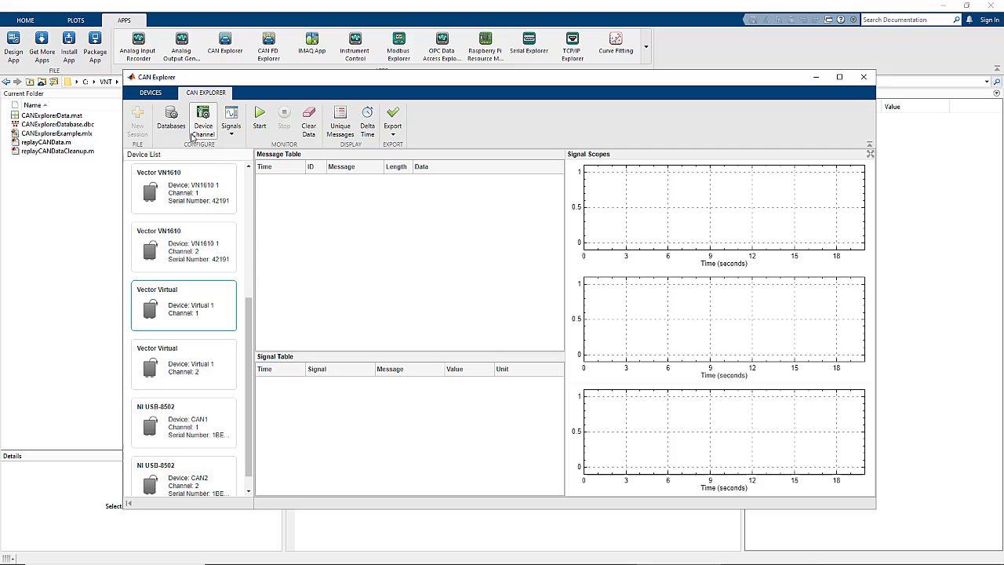
Add CANExplorerDatabase.dbc as the decoding database through the Databases Add file picker.
left_click(204, 117)
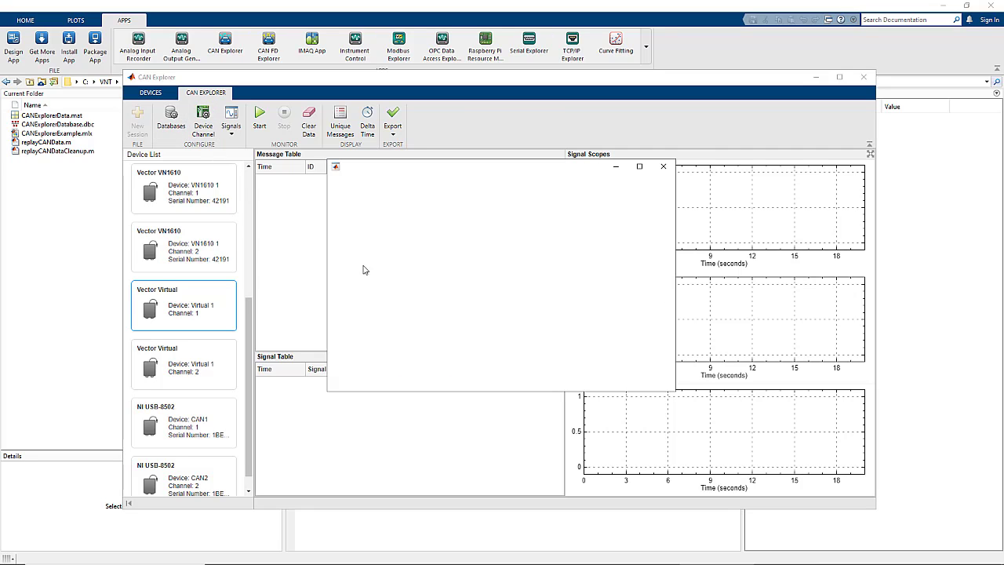
left_click(169, 119)
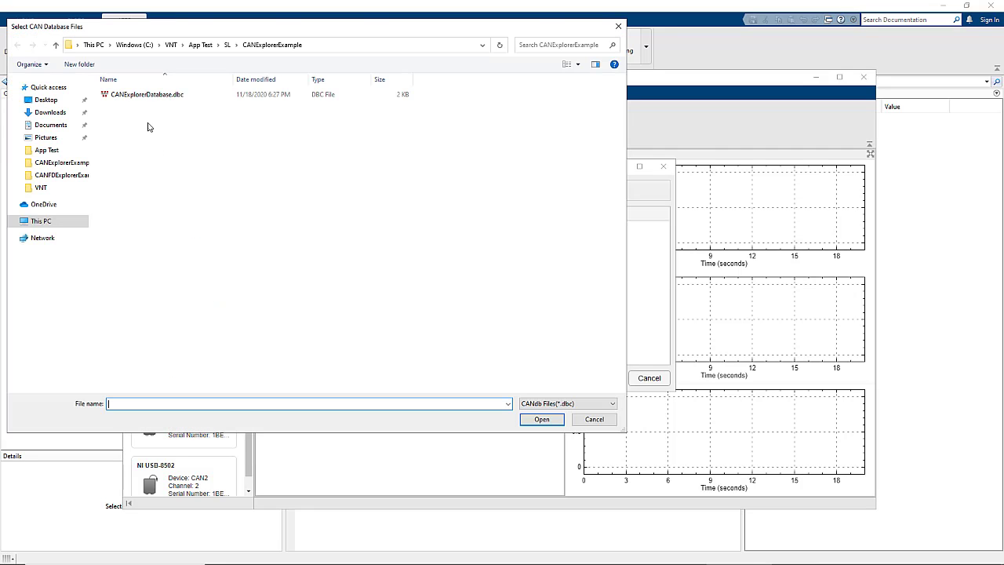
left_click(541, 418)
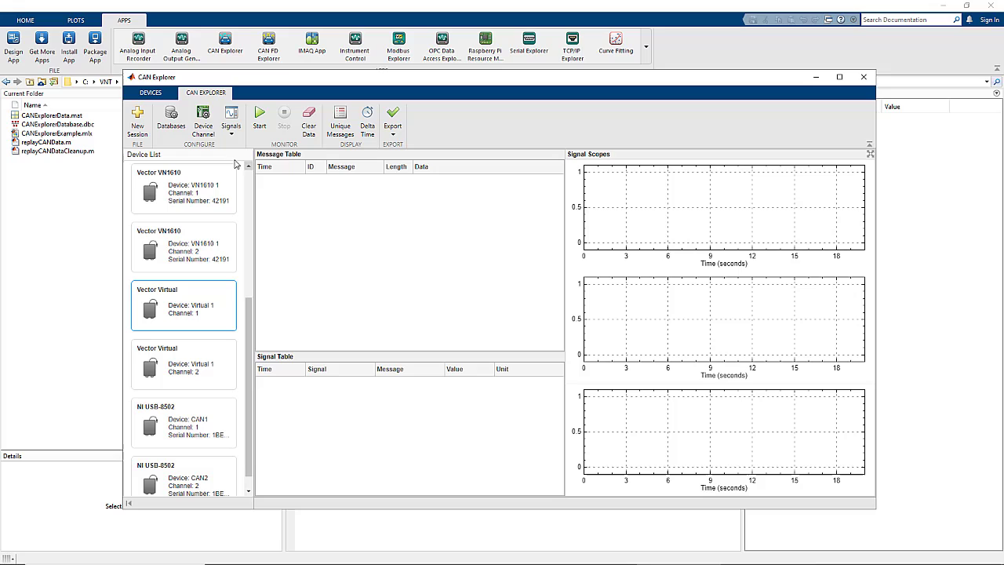
mouse_move(203, 118)
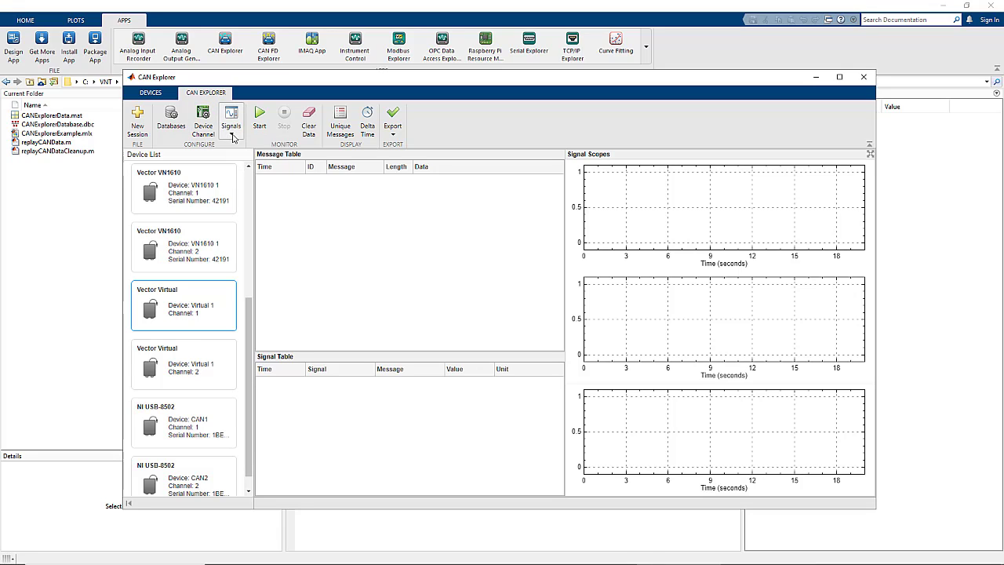
Move all database signals, Message_A through Message_D, into Configured Signals and confirm.
left_click(230, 119)
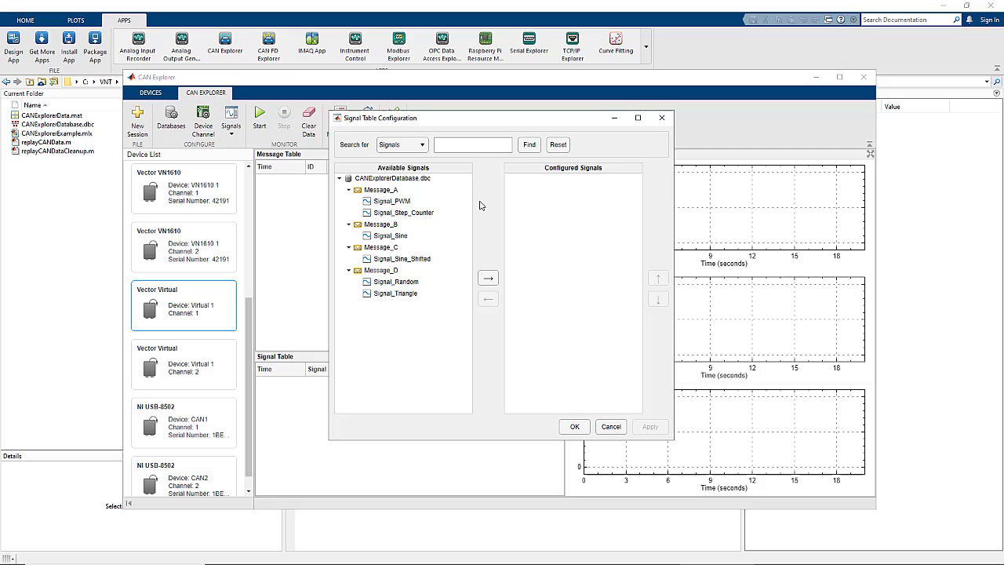
left_click(389, 200)
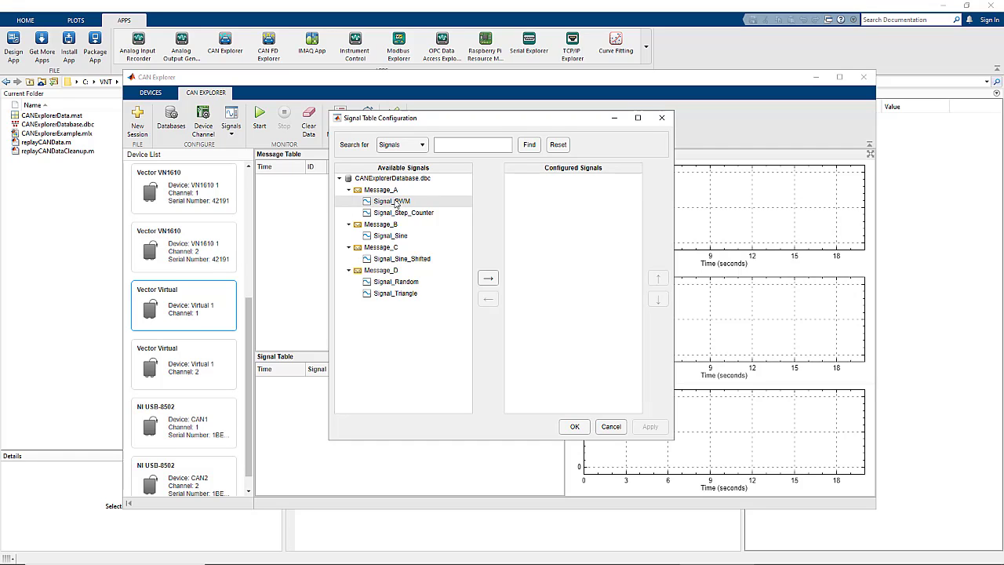
left_click(488, 277)
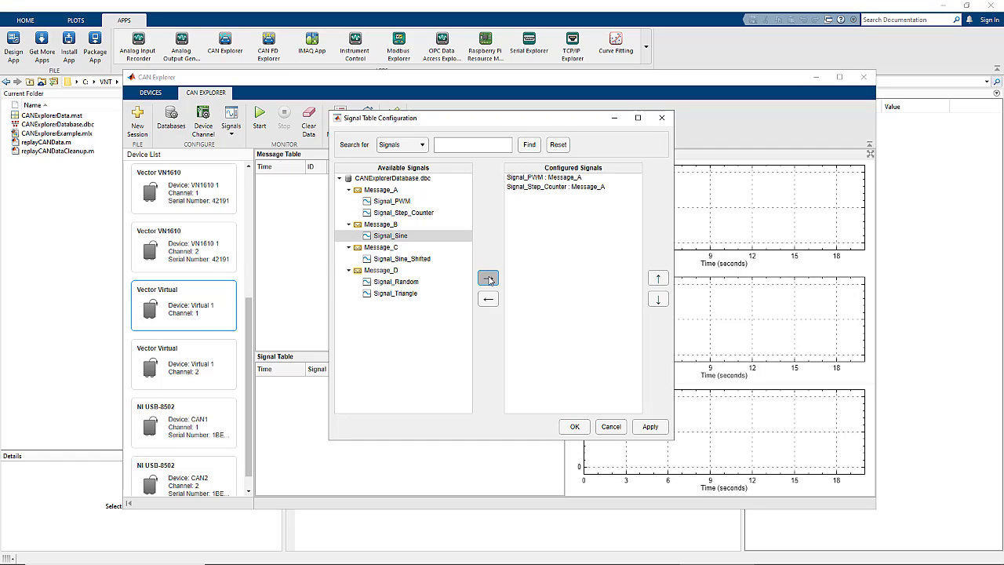
left_click(488, 278)
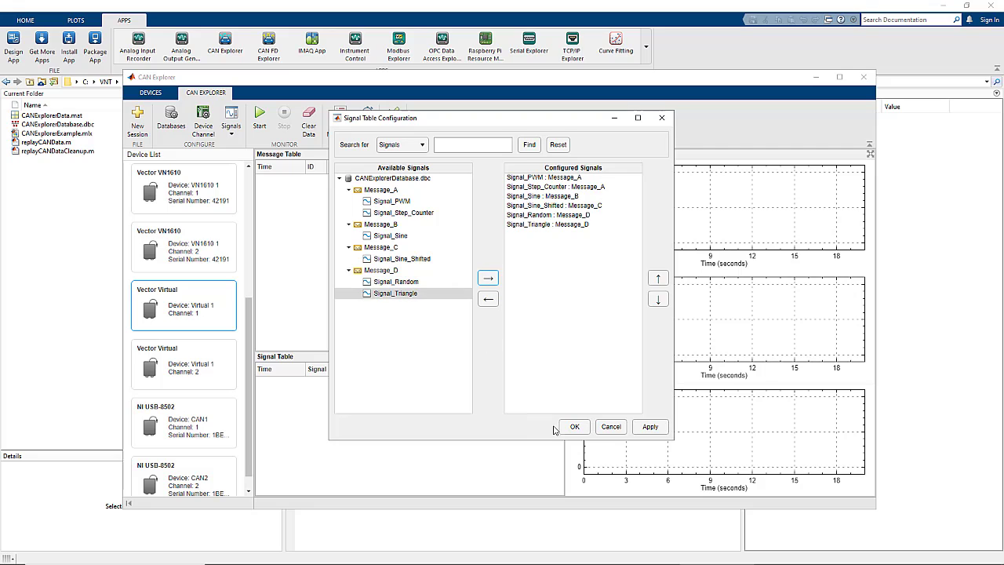
left_click(574, 427)
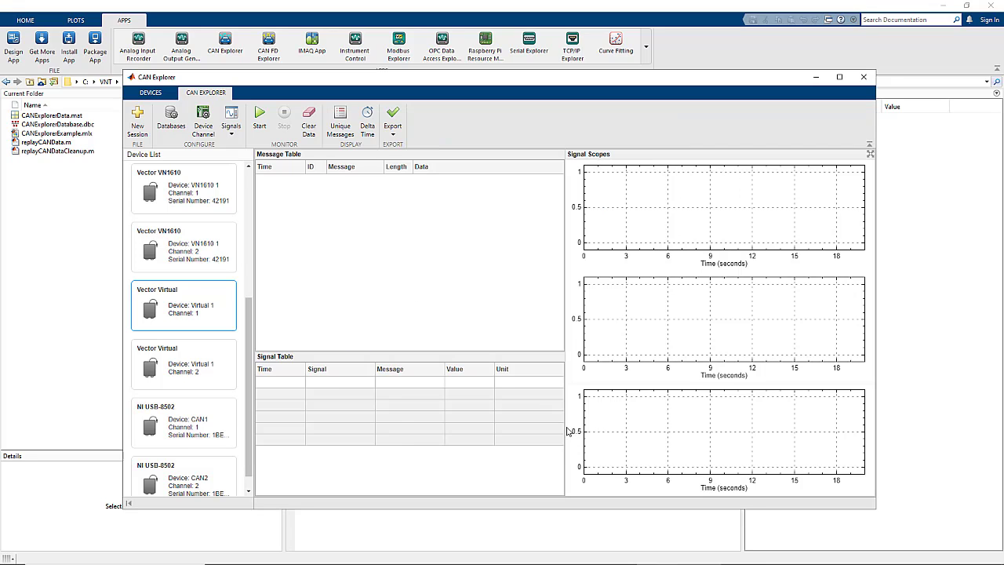
left_click(230, 117)
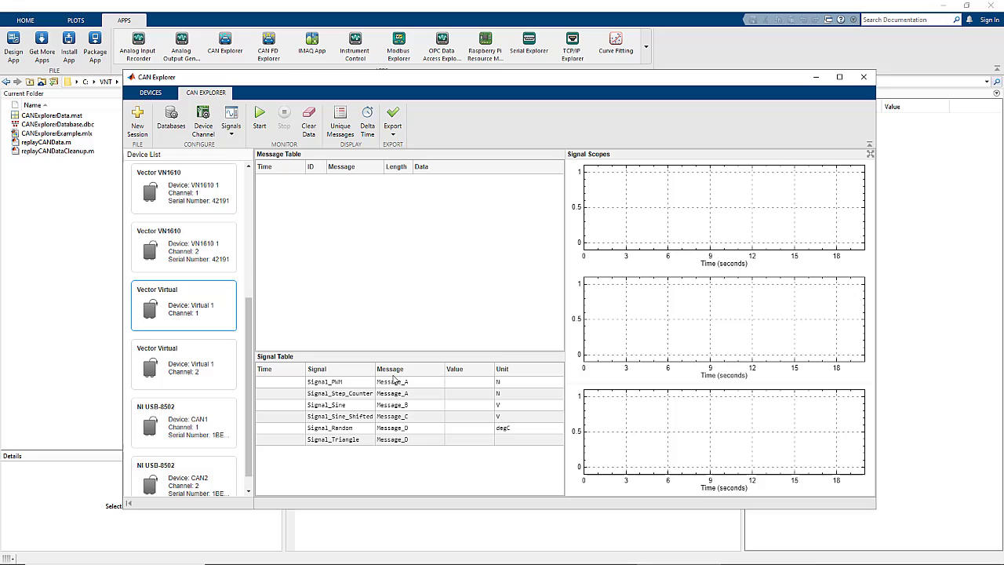
Plot Signal_PWM and Signal_Step_Counter in the top signal scope.
left_click(231, 118)
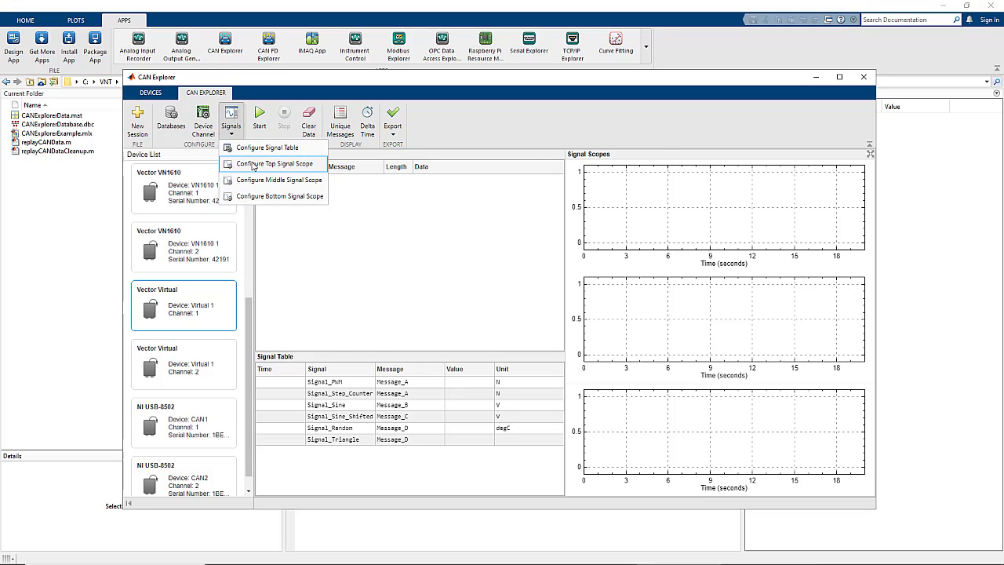
left_click(273, 163)
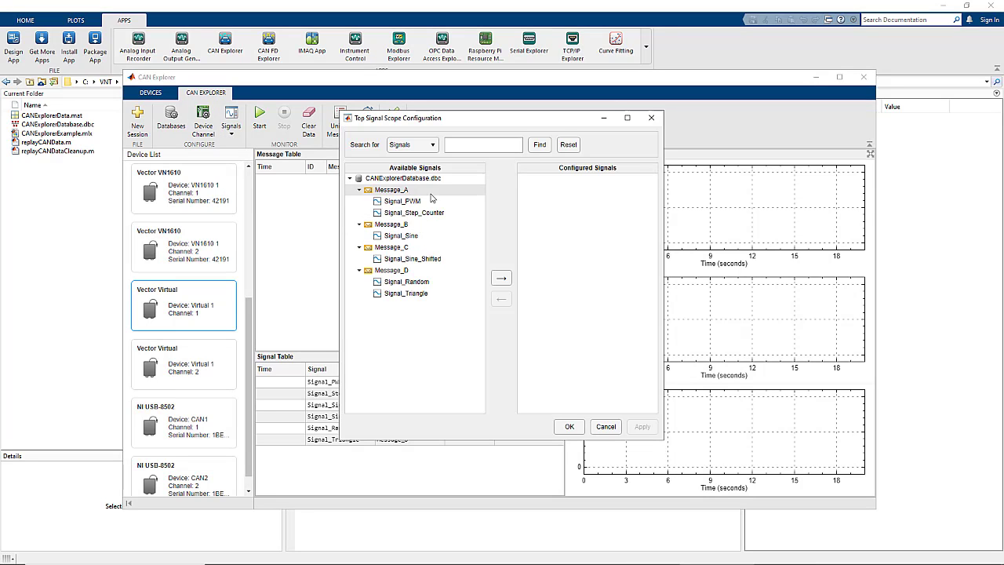
left_click(502, 278)
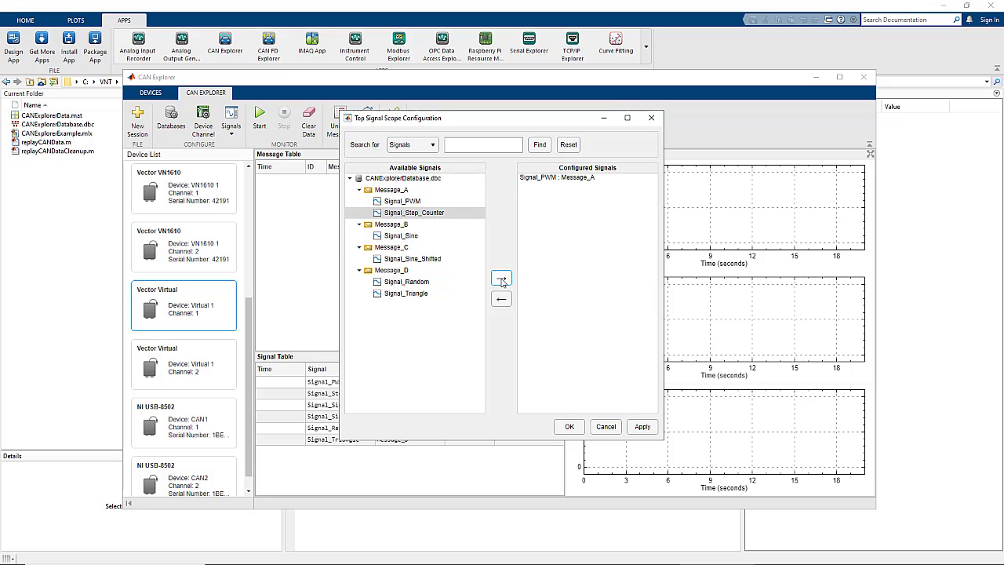
left_click(501, 277)
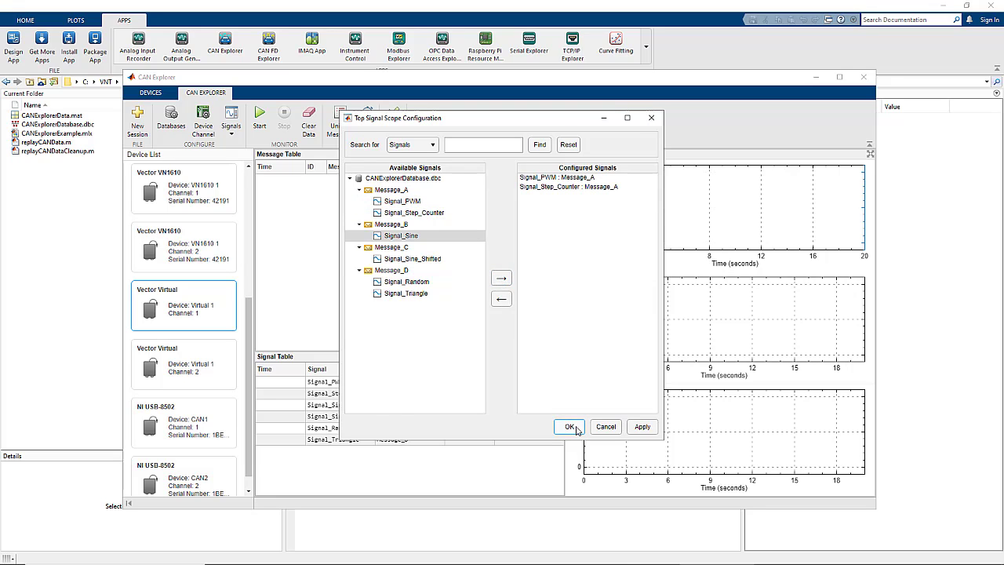
left_click(568, 426)
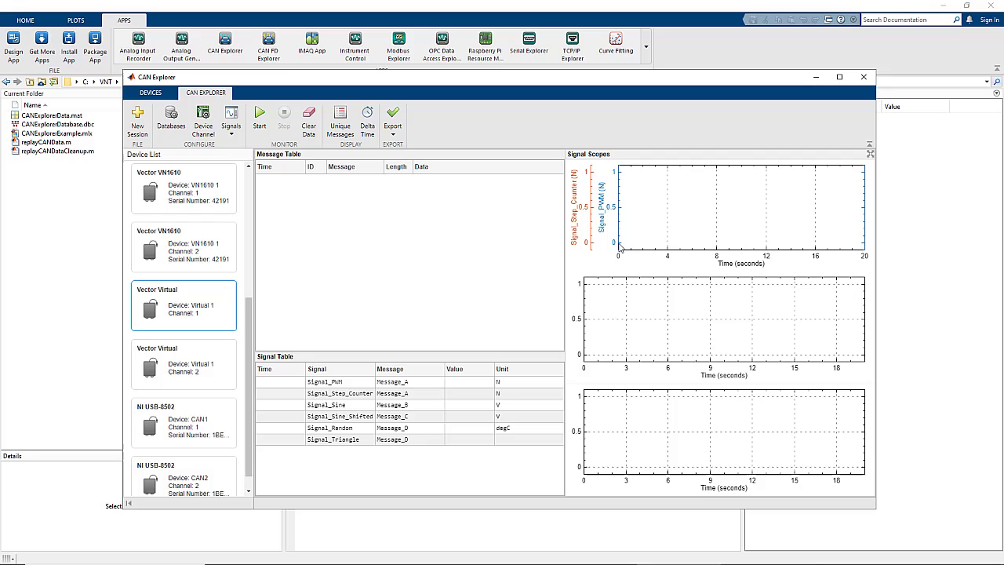
Assign Signal_Sine and Signal_Sine_Shifted to the middle scope, Signal_Random and Signal_Triangle to the bottom.
left_click(231, 118)
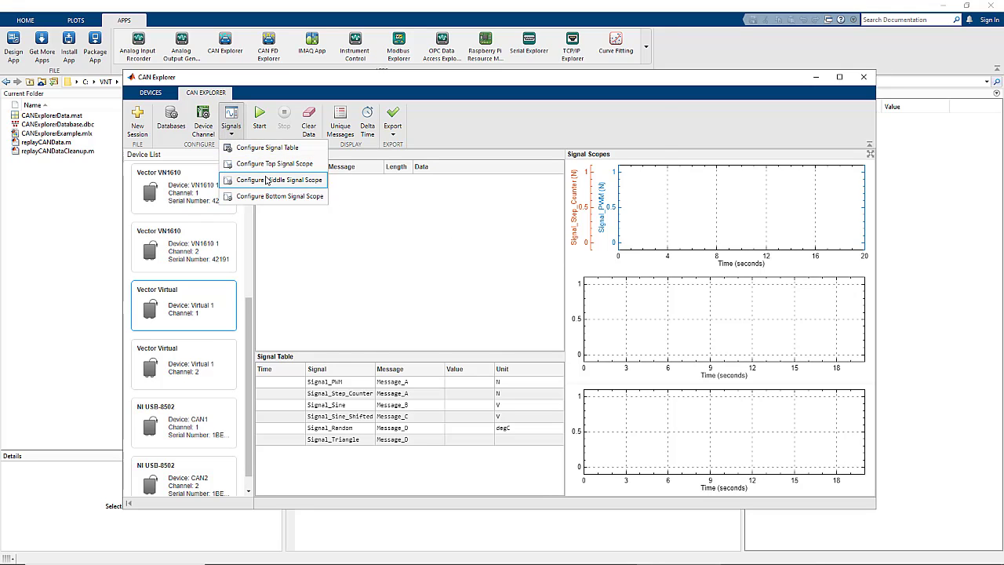
left_click(279, 178)
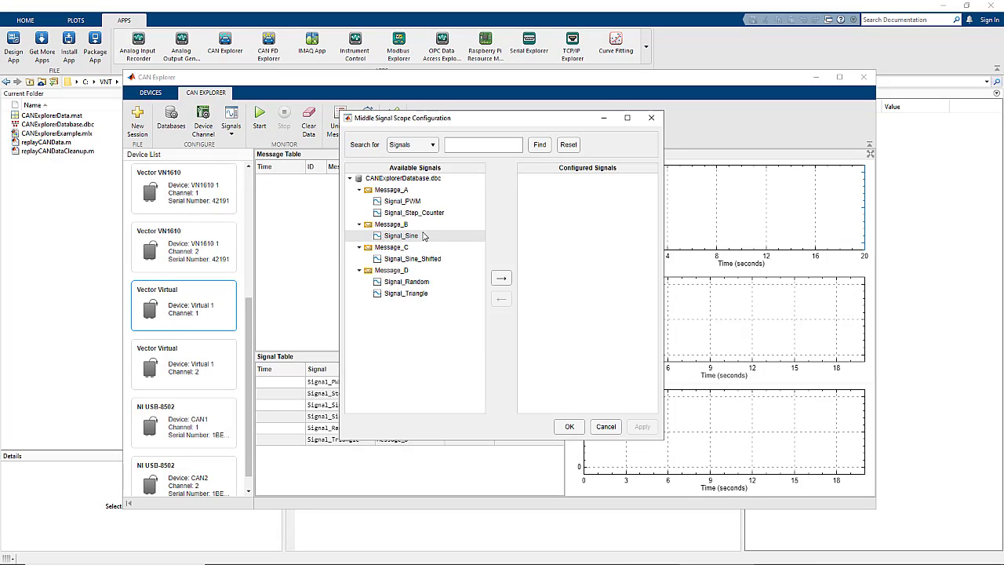
left_click(502, 278)
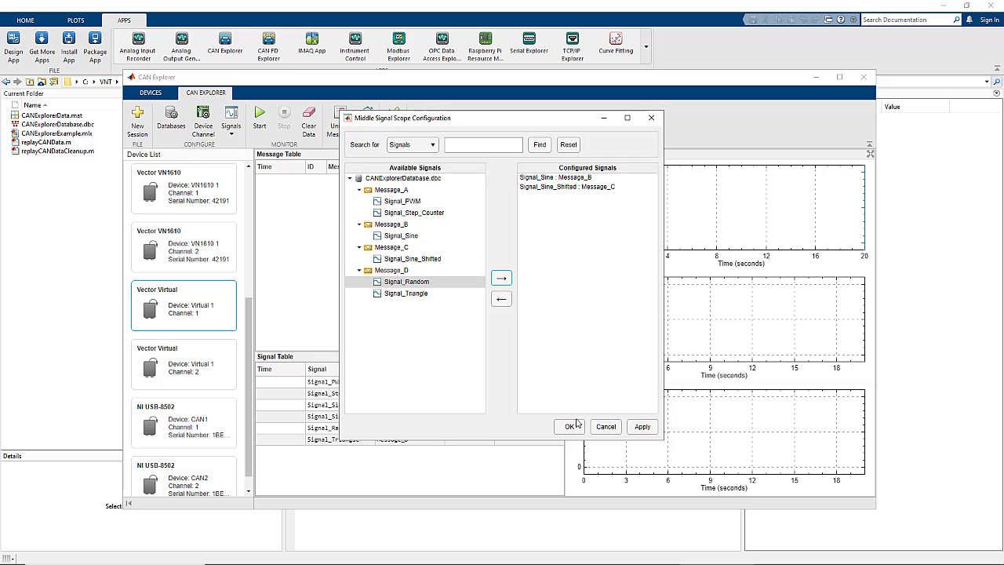
left_click(571, 427)
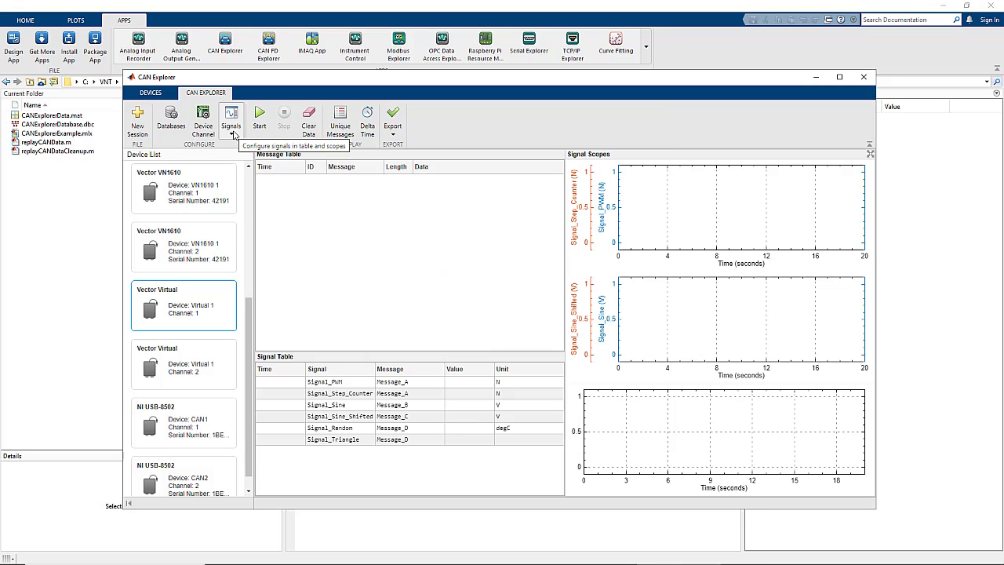
left_click(230, 117)
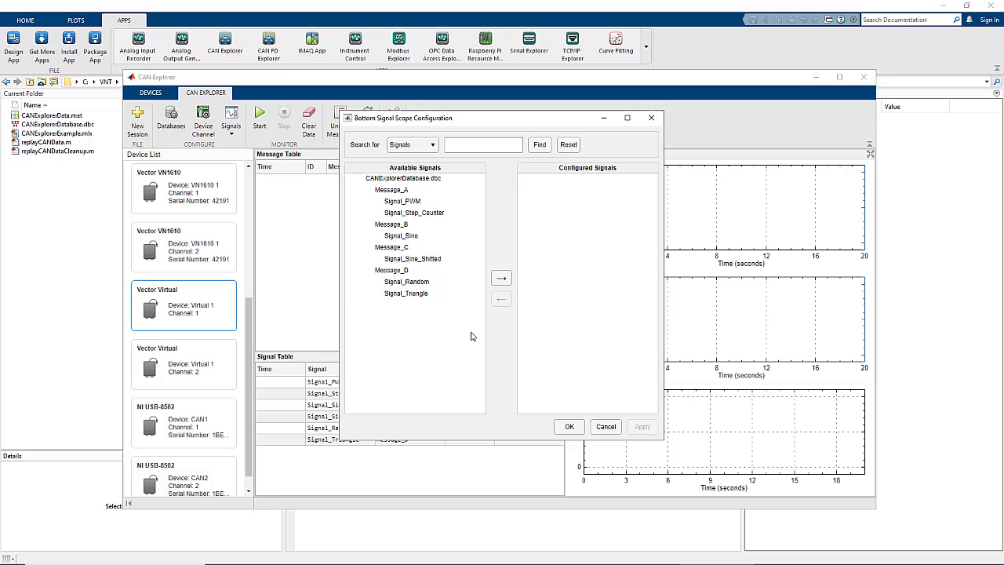
left_click(501, 278)
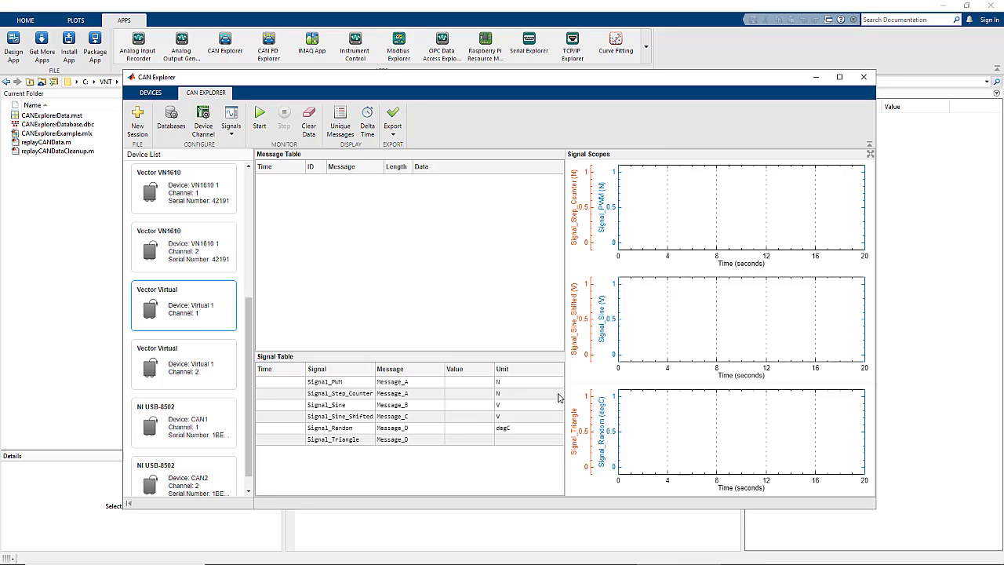
mouse_move(438, 376)
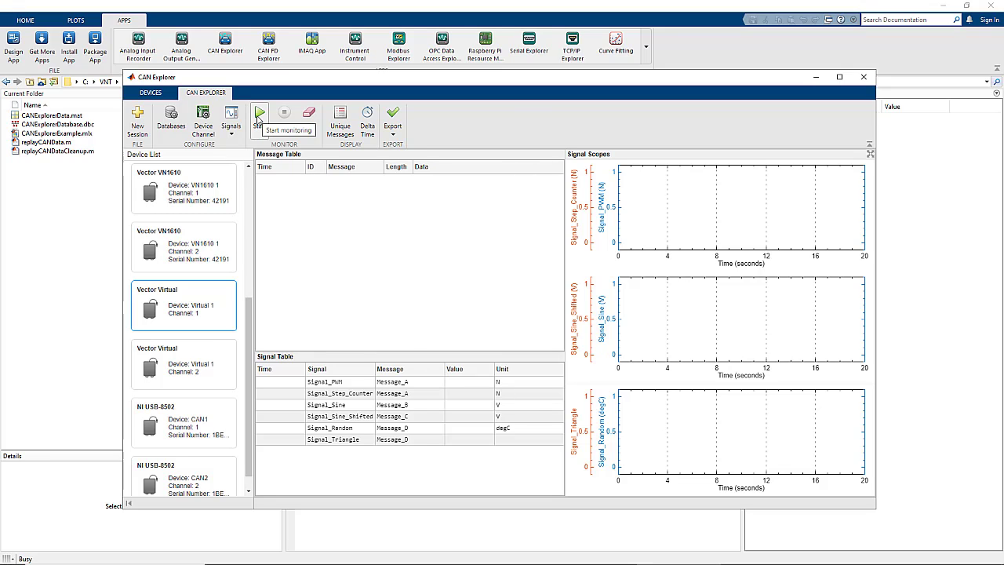
Start live monitoring, pause and resume once, then limit the message table to unique messages.
left_click(261, 117)
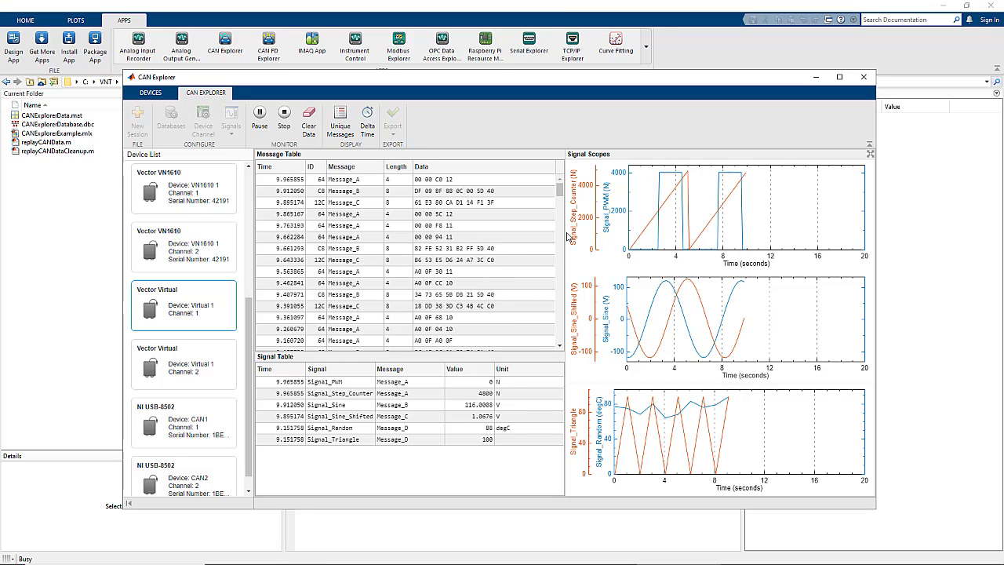
mouse_move(458, 124)
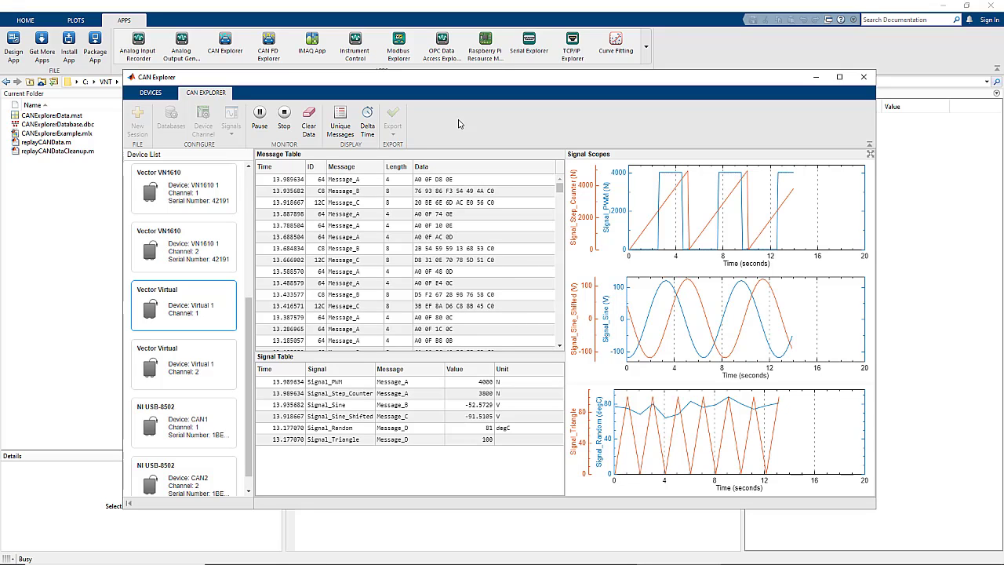
mouse_move(259, 116)
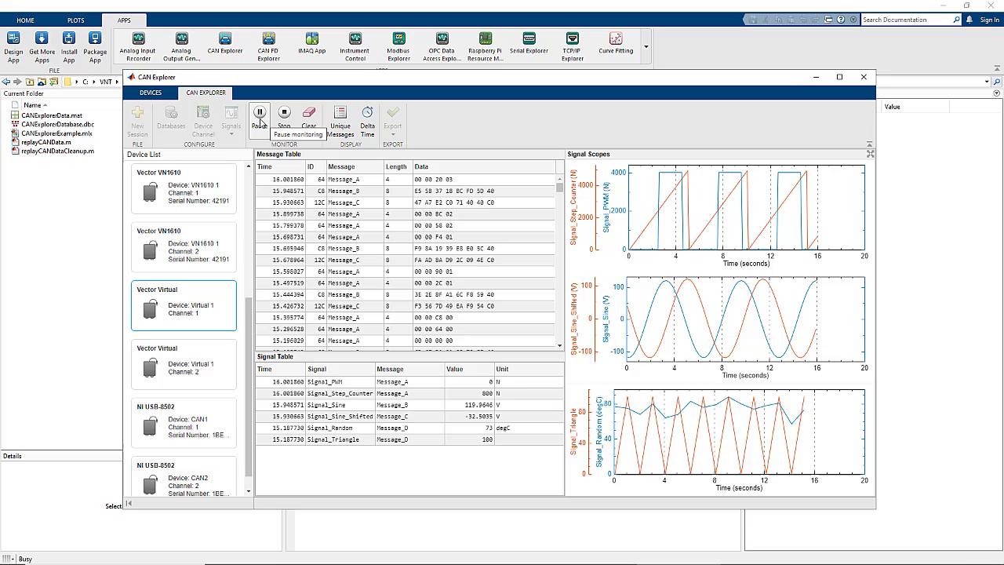
left_click(260, 118)
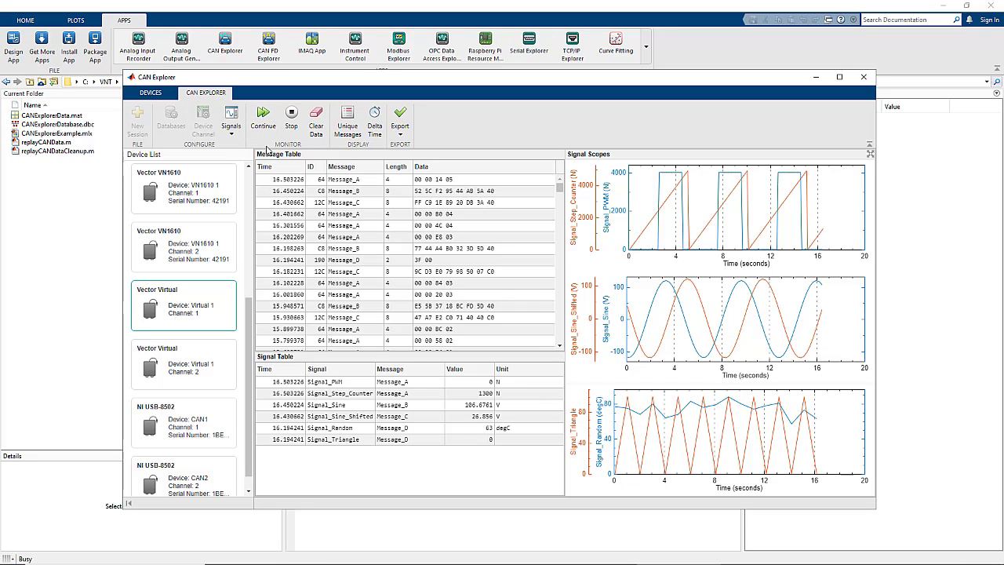
left_click(263, 122)
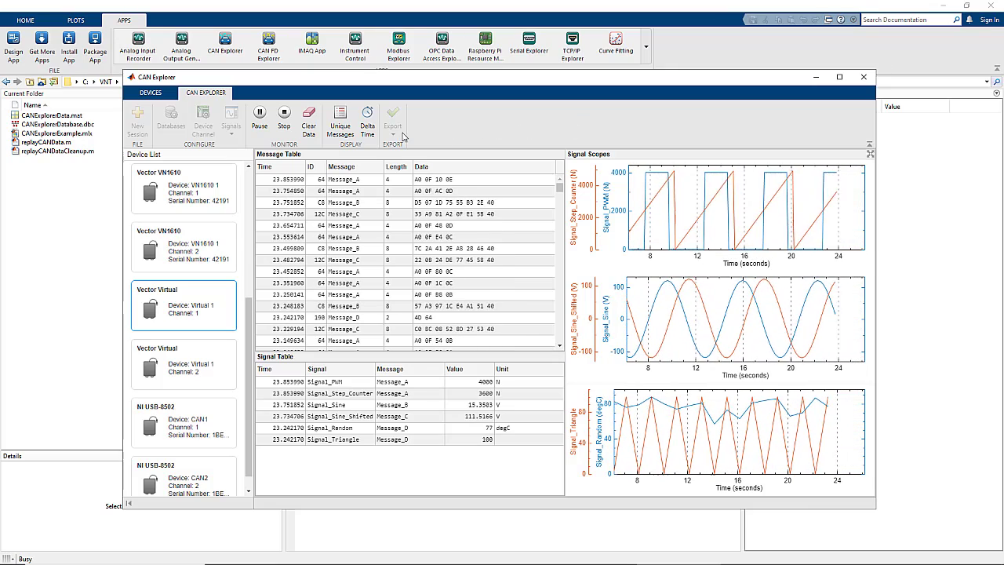
left_click(338, 122)
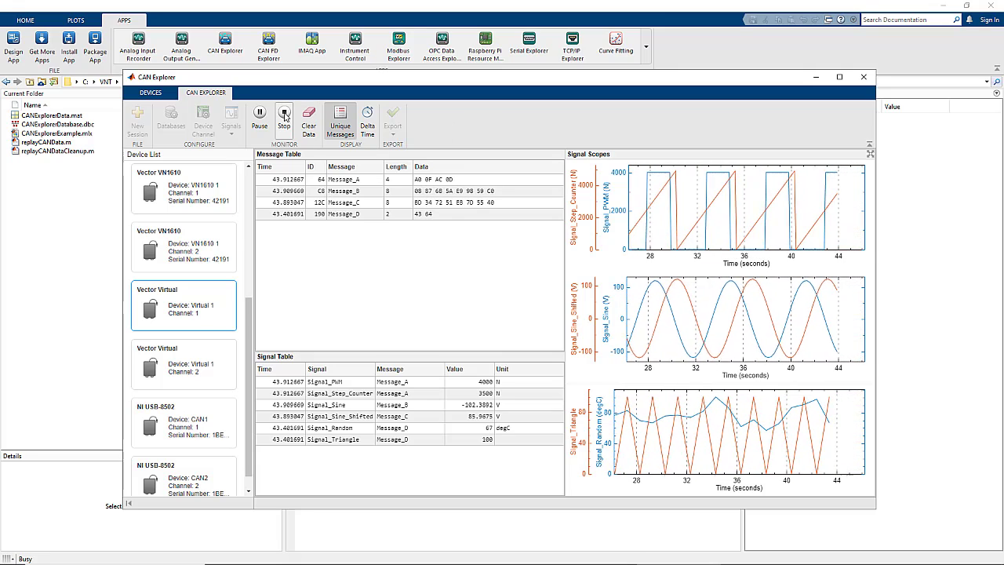
Stop monitoring, export the logged data to a workspace timetable, and return to MATLAB.
left_click(284, 117)
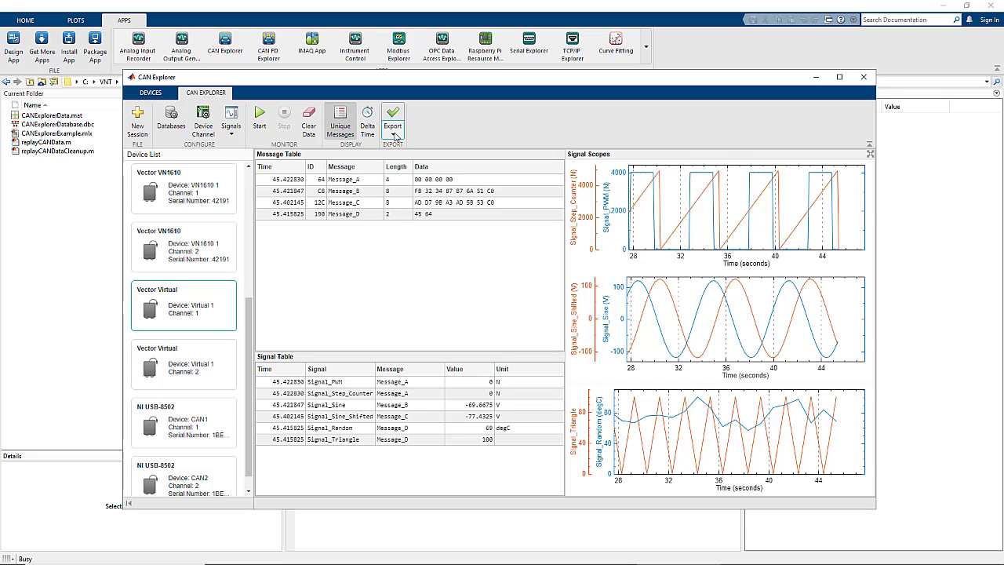
left_click(392, 119)
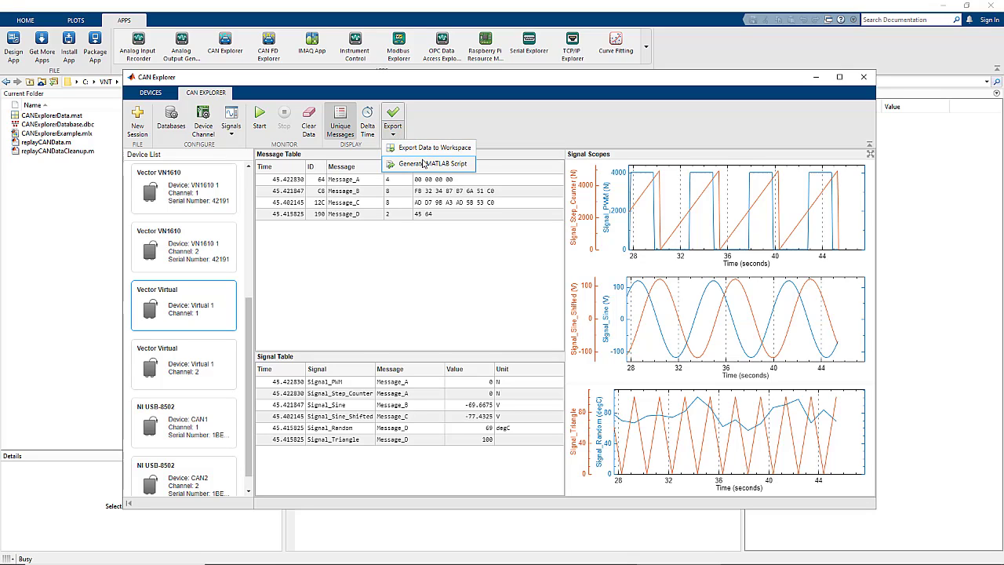
mouse_move(429, 148)
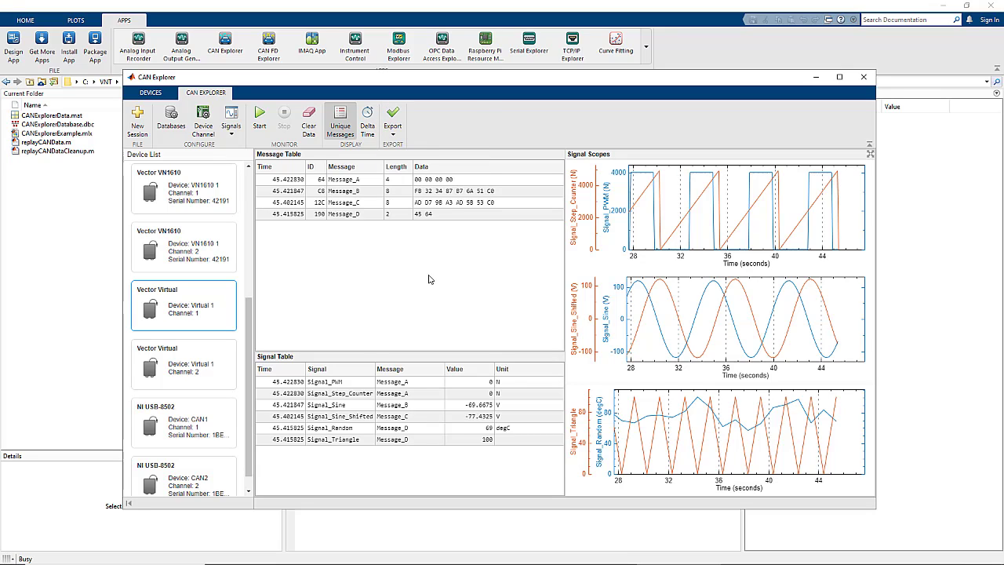
left_click(392, 119)
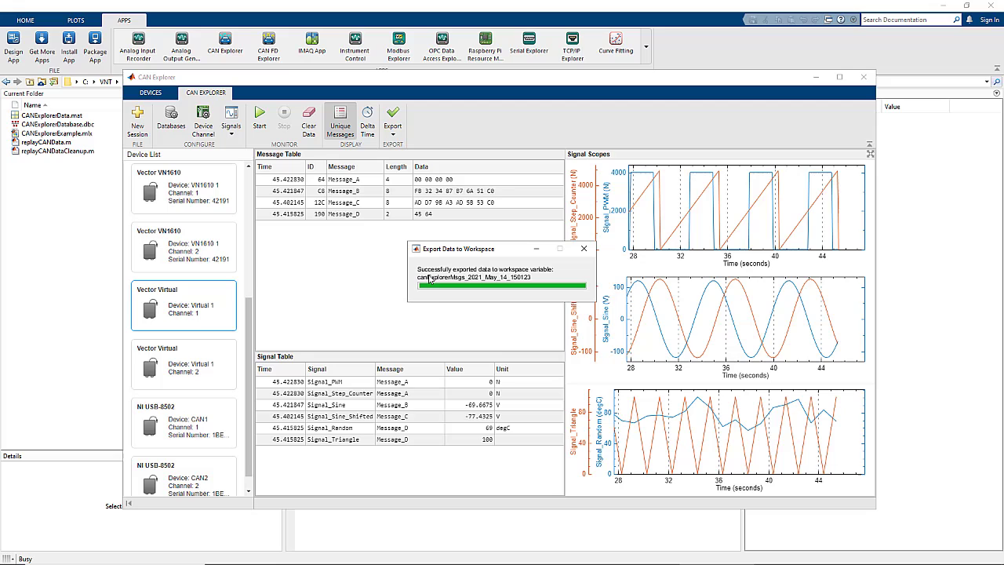
left_click(583, 248)
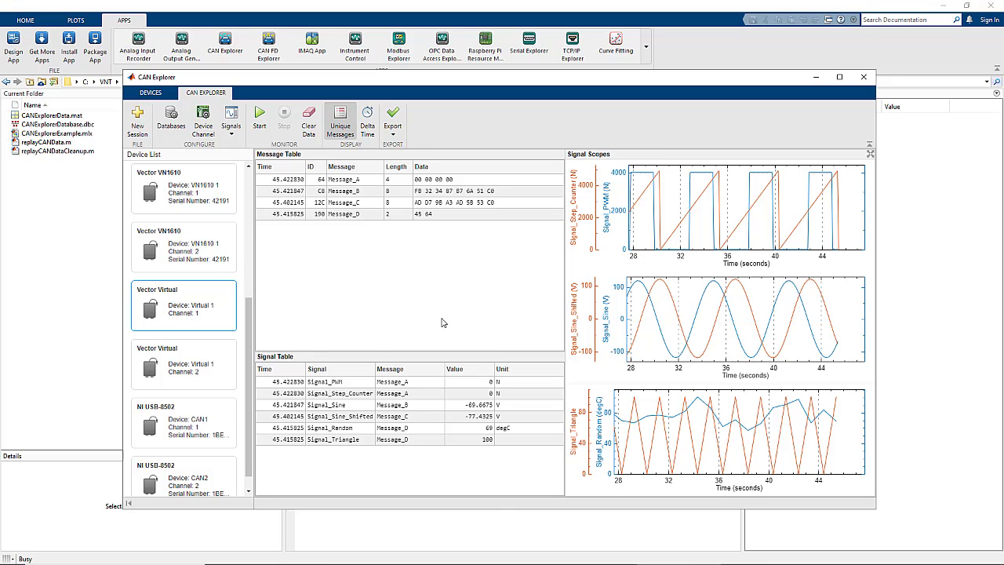
left_click(862, 75)
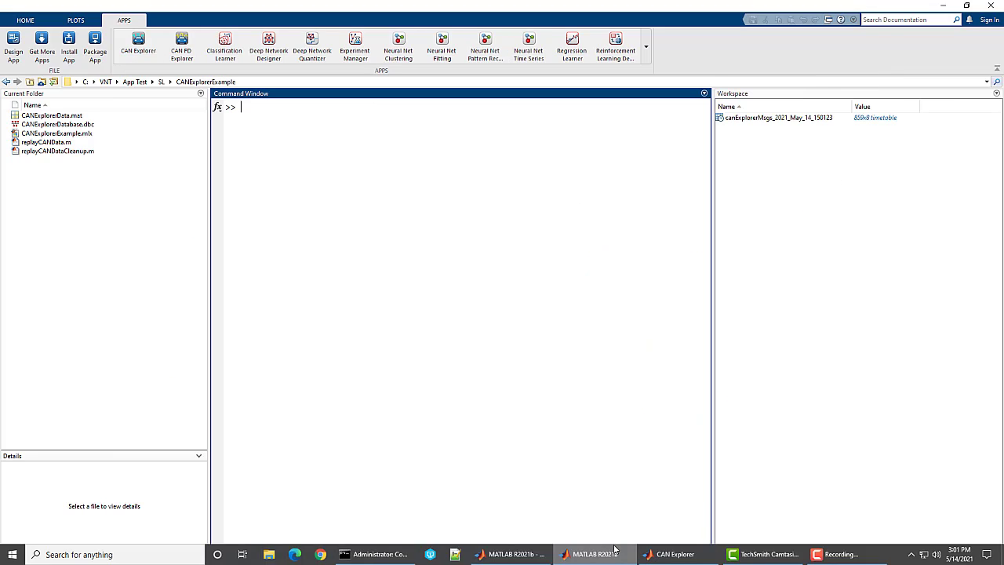
View the canExplorerMsgs timetable in the Variables editor, scrolling through its logged messages.
left_click(776, 116)
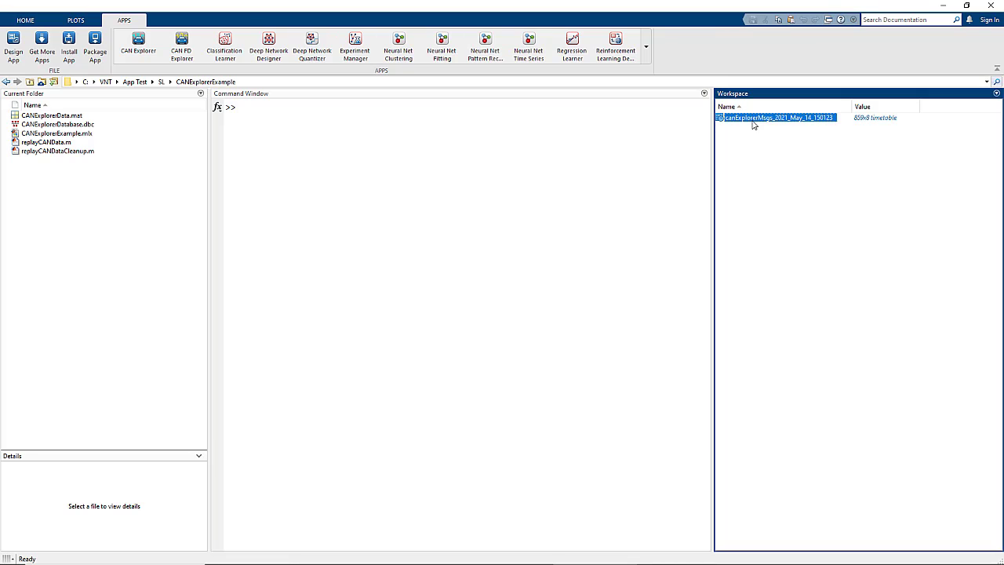
double_click(776, 117)
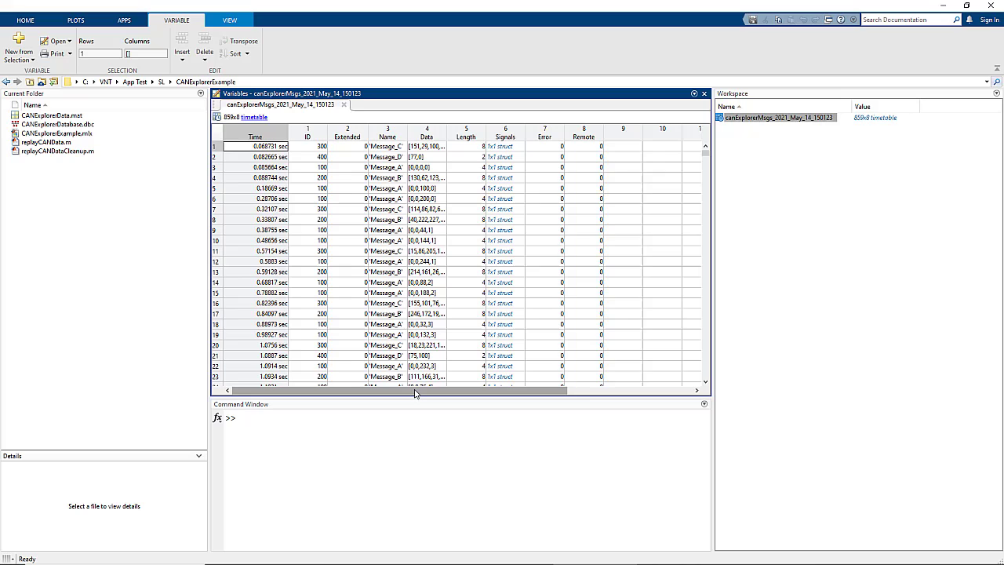
scroll("left", 3)
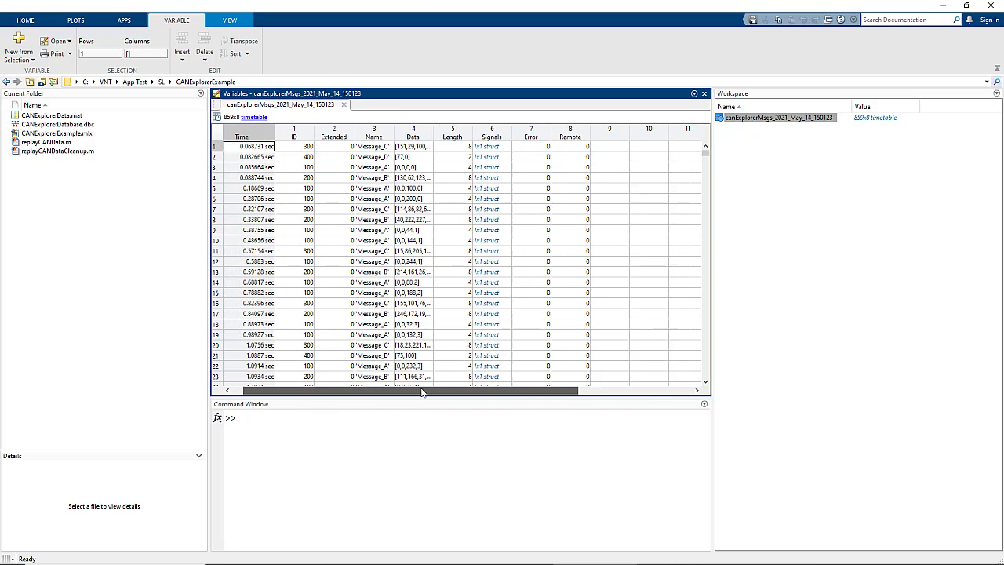
scroll("down", 3)
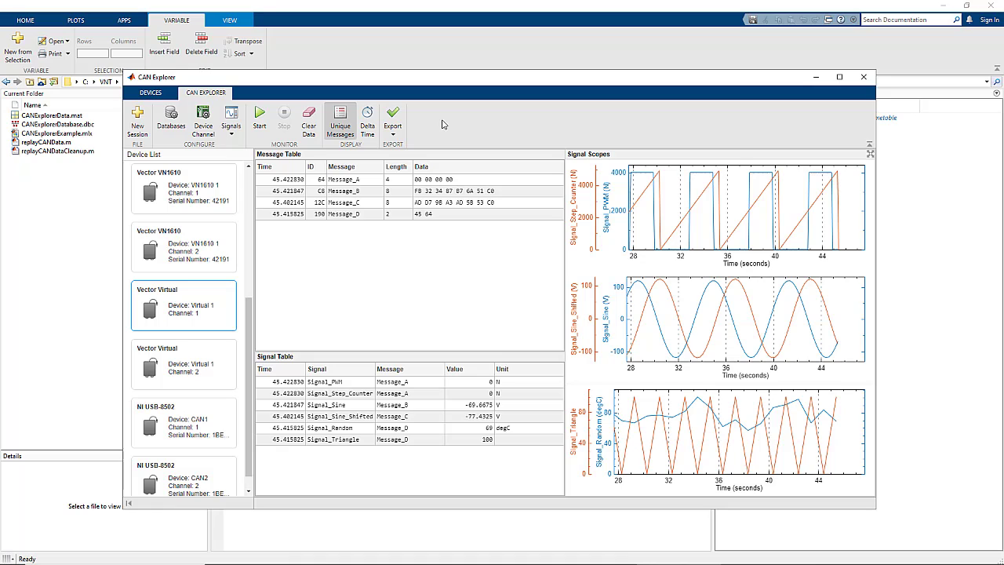
mouse_move(411, 261)
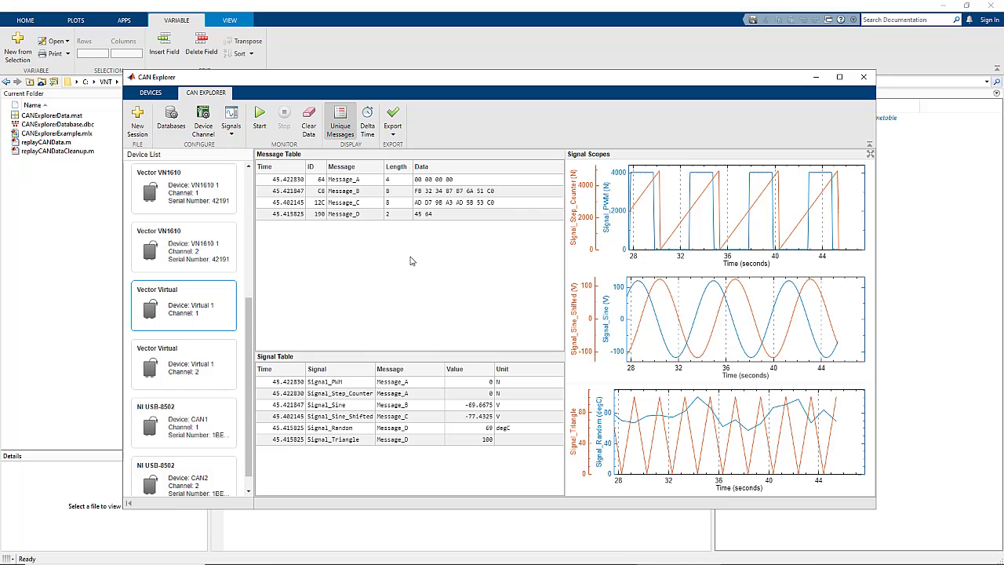
mouse_move(415, 271)
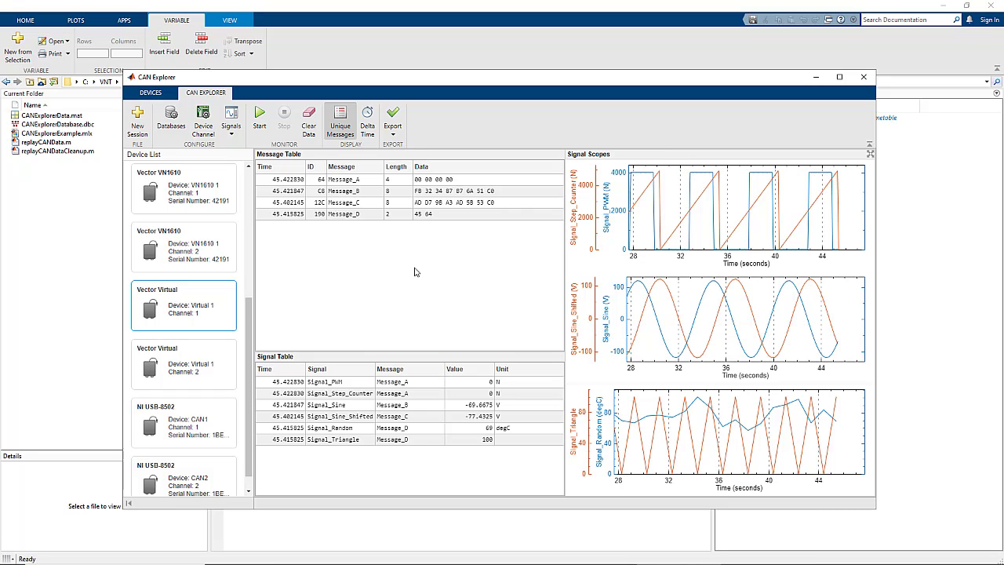